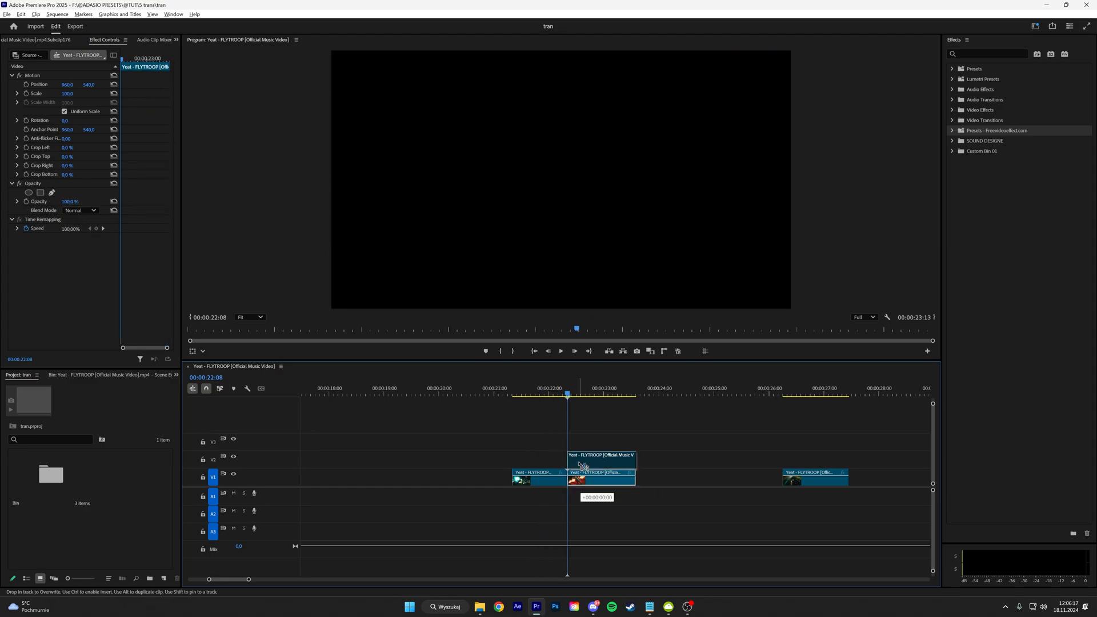
# Add a frame hold to the leather-jacket clip copied onto V2 above the cut.
pyautogui.rightClick(600, 462)
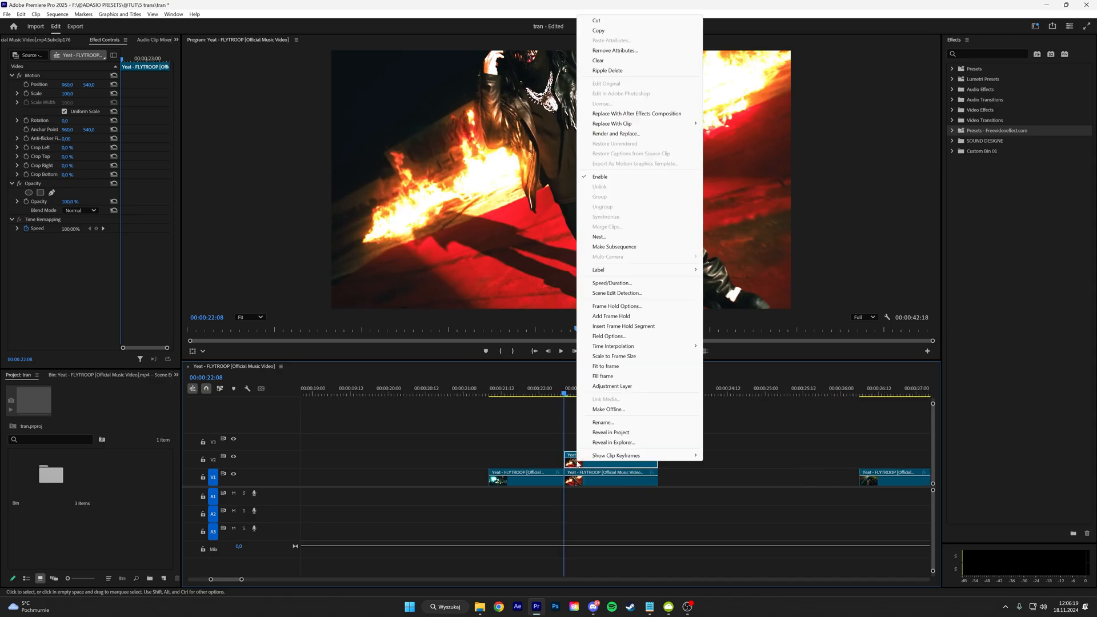
pyautogui.moveTo(610, 315)
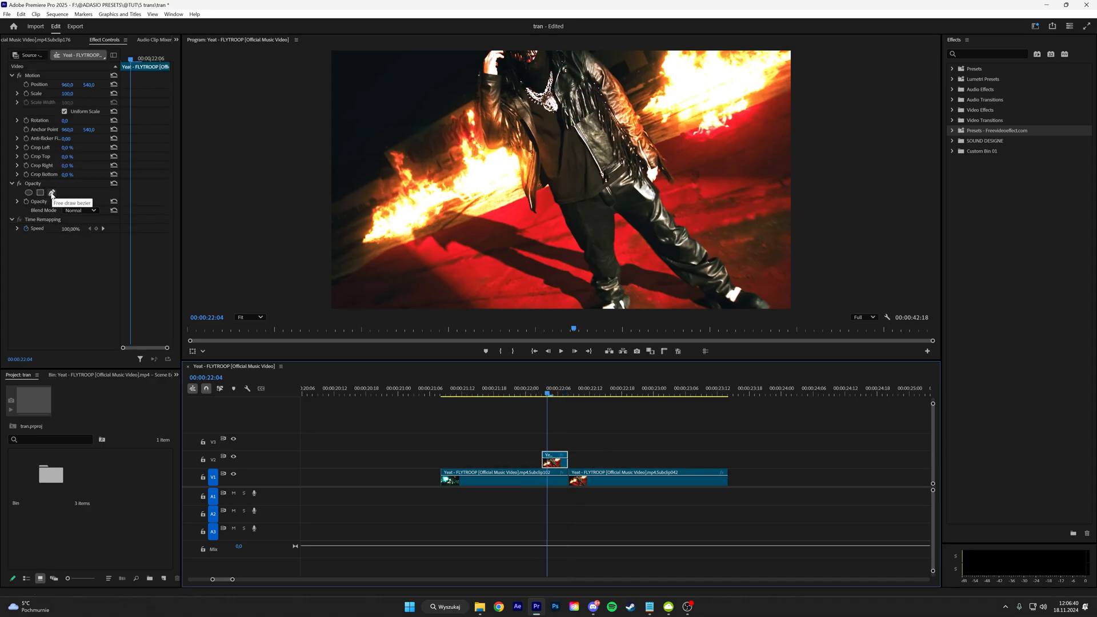
# Trace a free-draw bezier opacity mask around the leather-jacket figure.
pyautogui.click(52, 193)
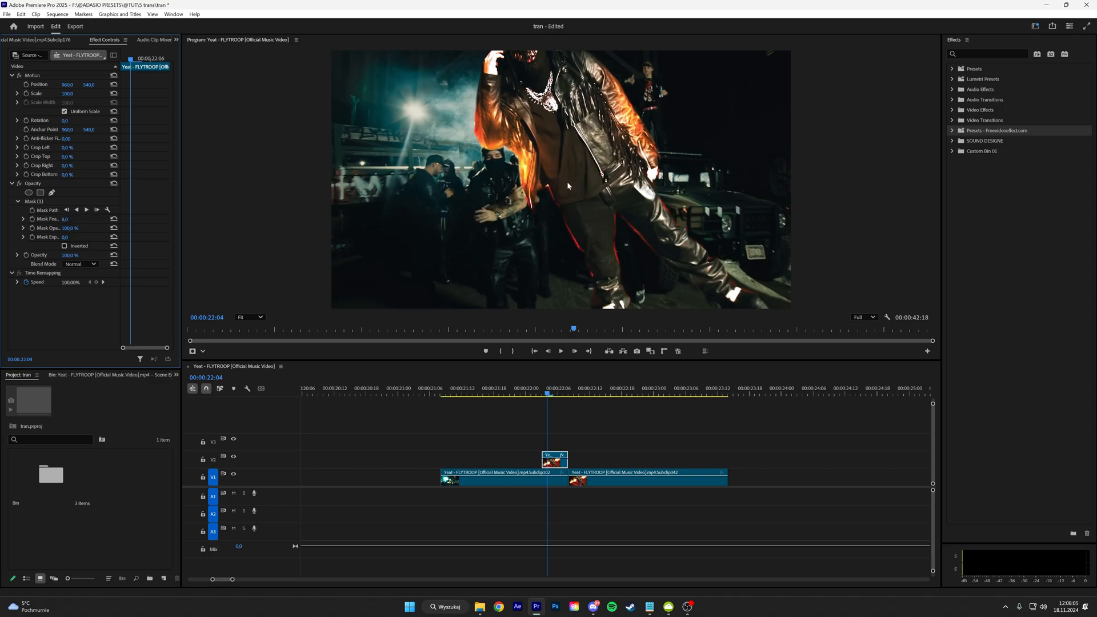
pyautogui.moveTo(55, 242)
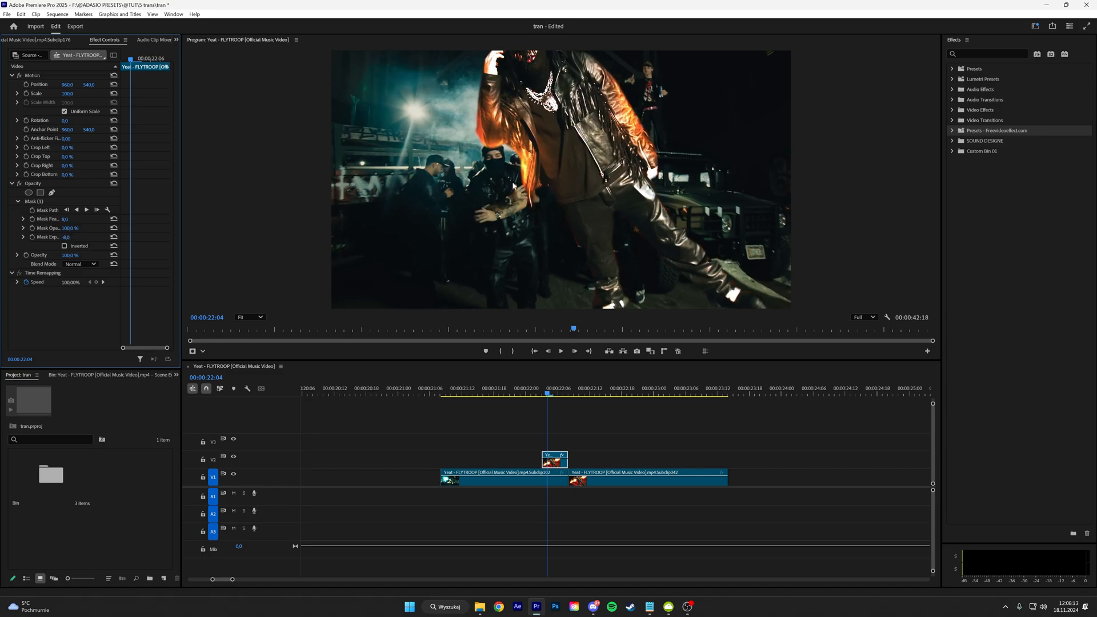
# Nest the masked clip and keyframe its Transform position to 1974.0.
pyautogui.rightClick(553, 460)
pyautogui.write('transform')
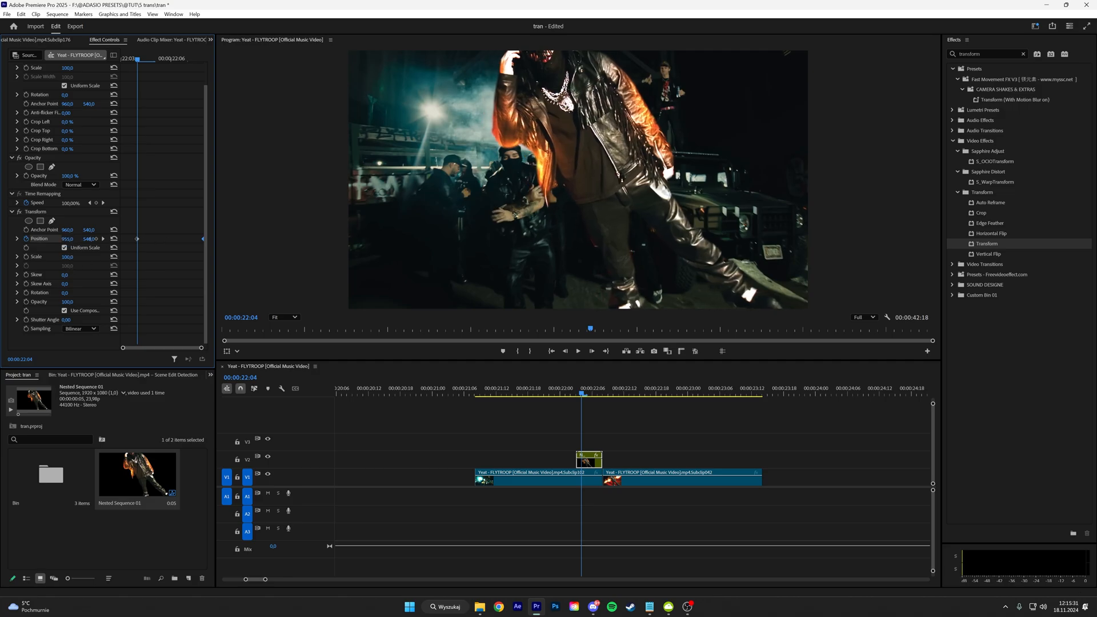
pyautogui.write('1974.0')
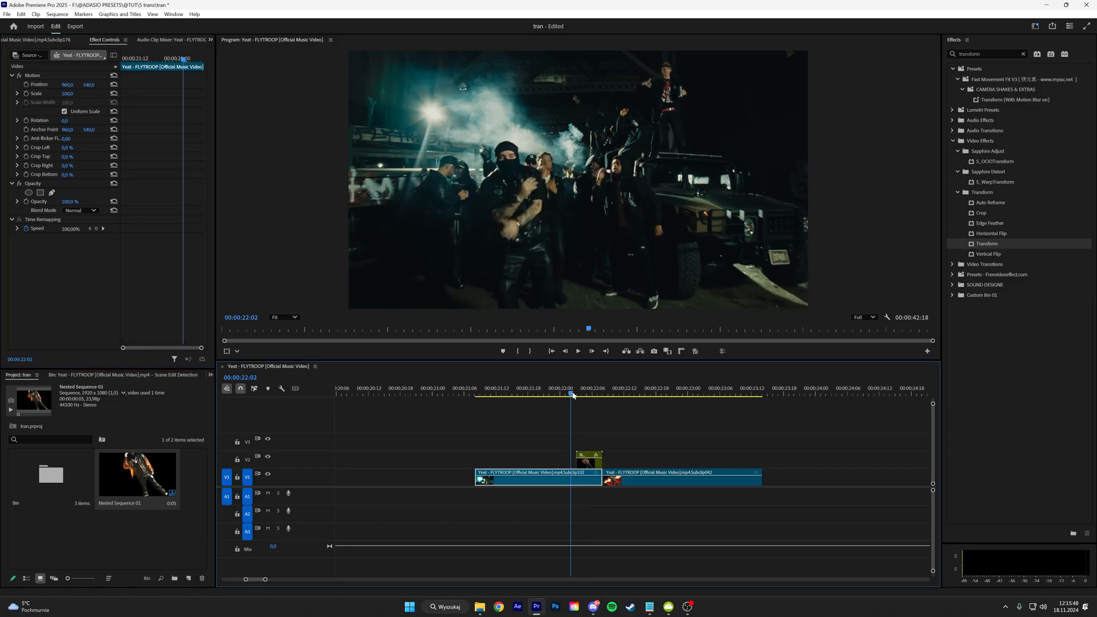
# Move the playhead to the tunnel clip around 00:00:26:17.
pyautogui.click(576, 350)
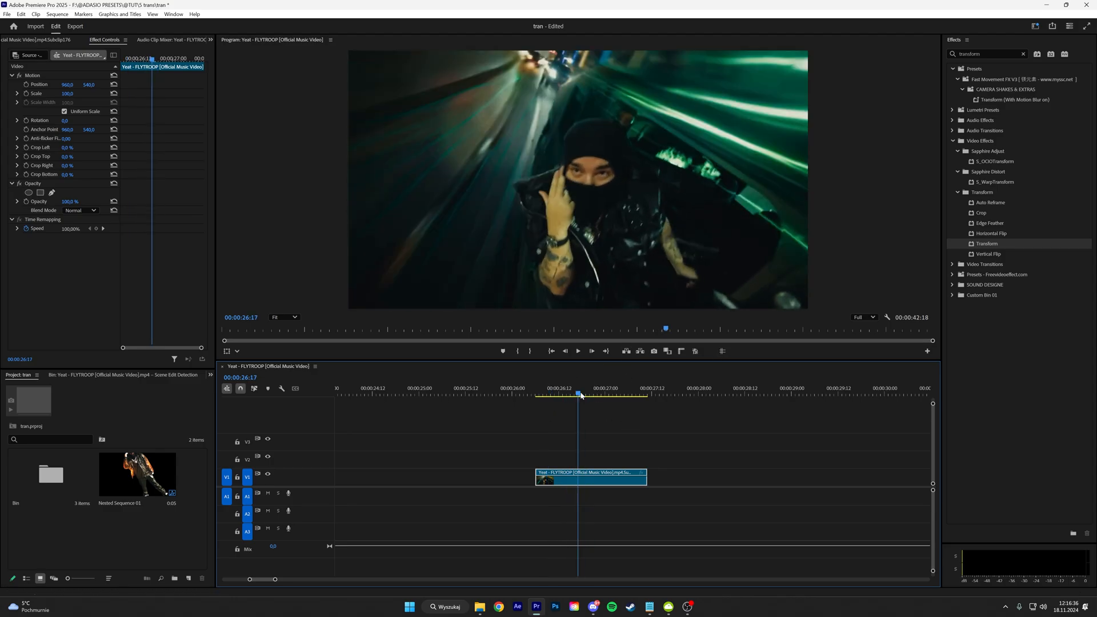
pyautogui.click(1024, 54)
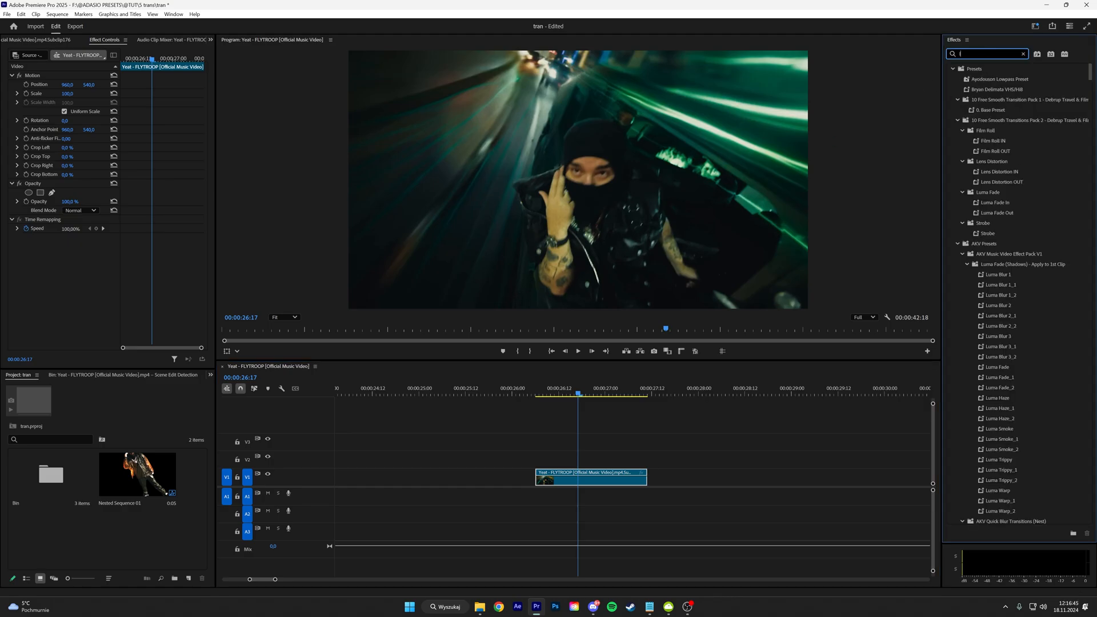
# Apply a Lumetri Color vignette with softened feather, then find the grain Noise effect.
pyautogui.write('lumetri co')
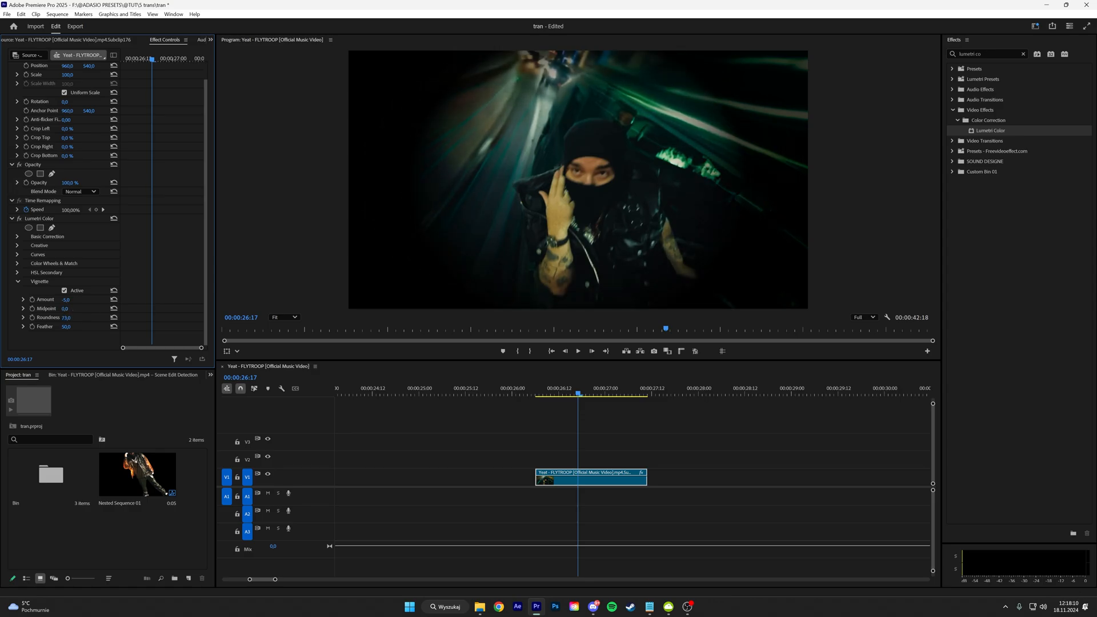
pyautogui.moveTo(66, 316); pyautogui.dragTo(64, 326)
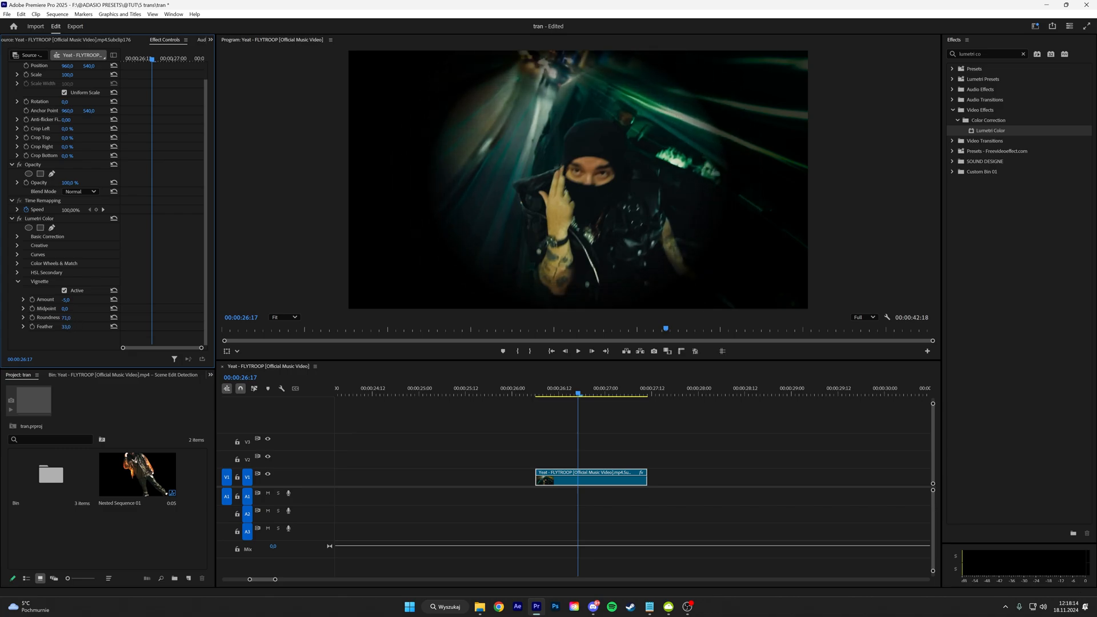
pyautogui.write('grain')
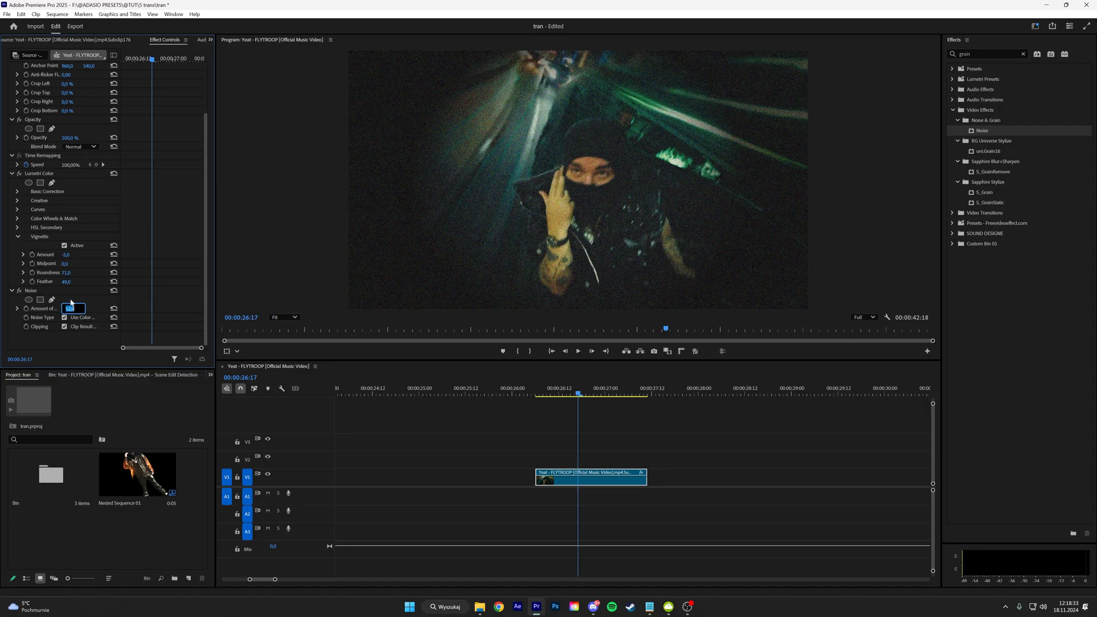
# Set Noise amount to 20, make it monochrome, and apply Lens Distortion curvature.
pyautogui.write('20,0')
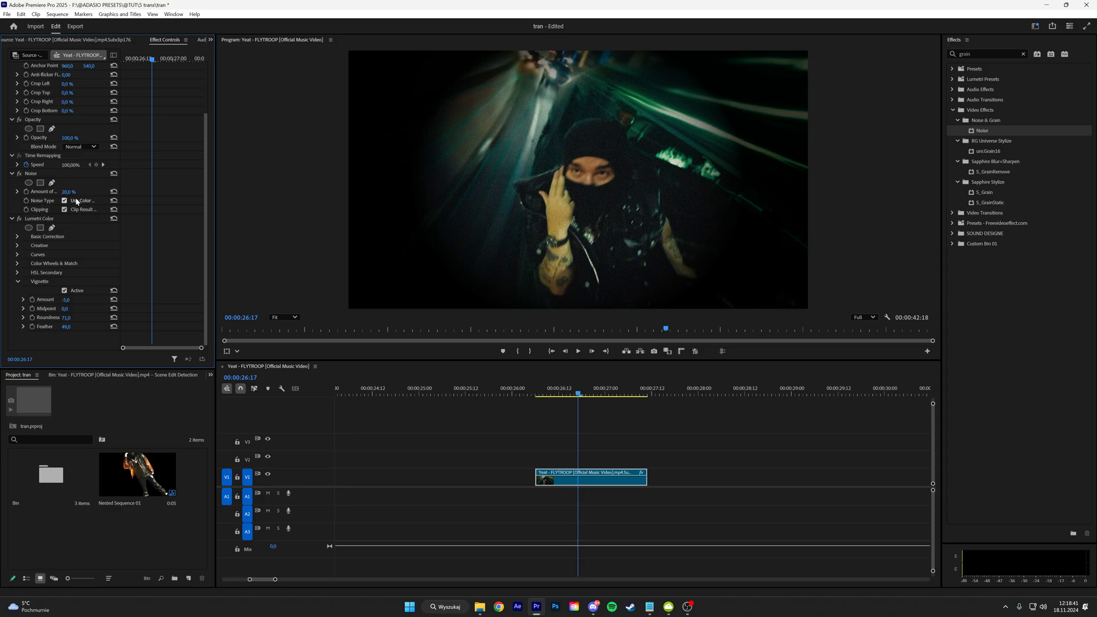
pyautogui.click(64, 200)
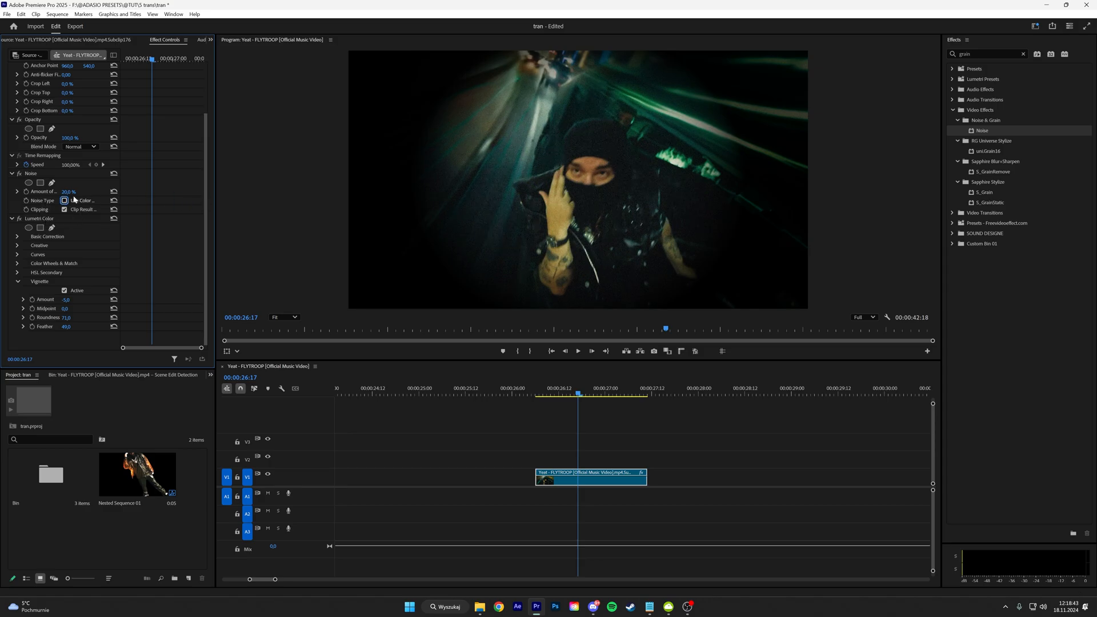
pyautogui.click(73, 192)
pyautogui.write('lens')
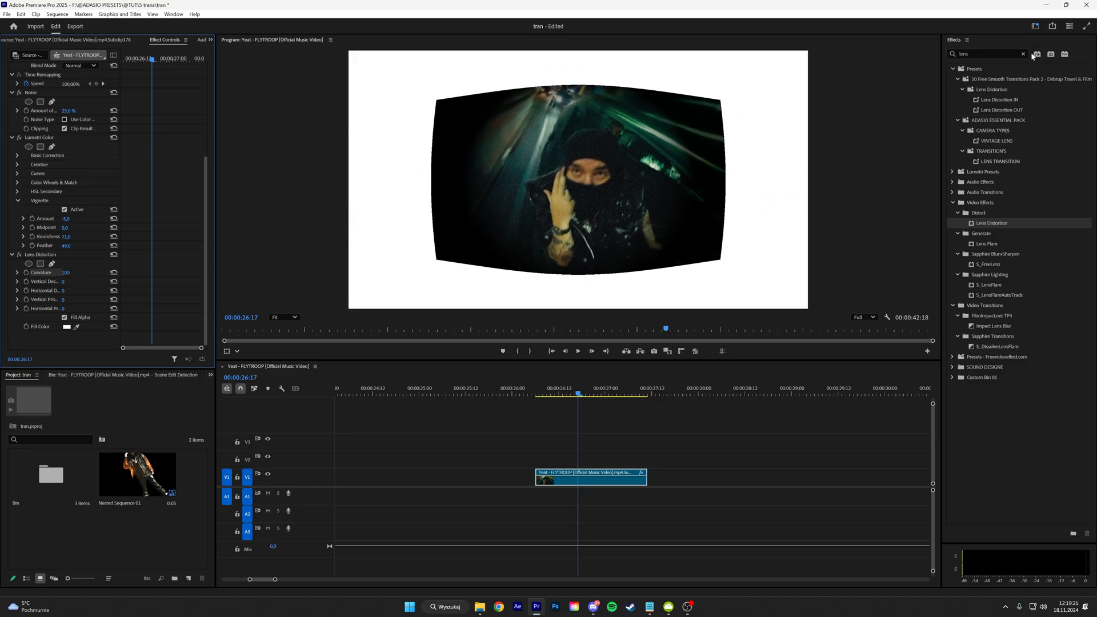
# Scale the tunnel shot up to about 171 with Transform and add VR Glow.
pyautogui.write('trans')
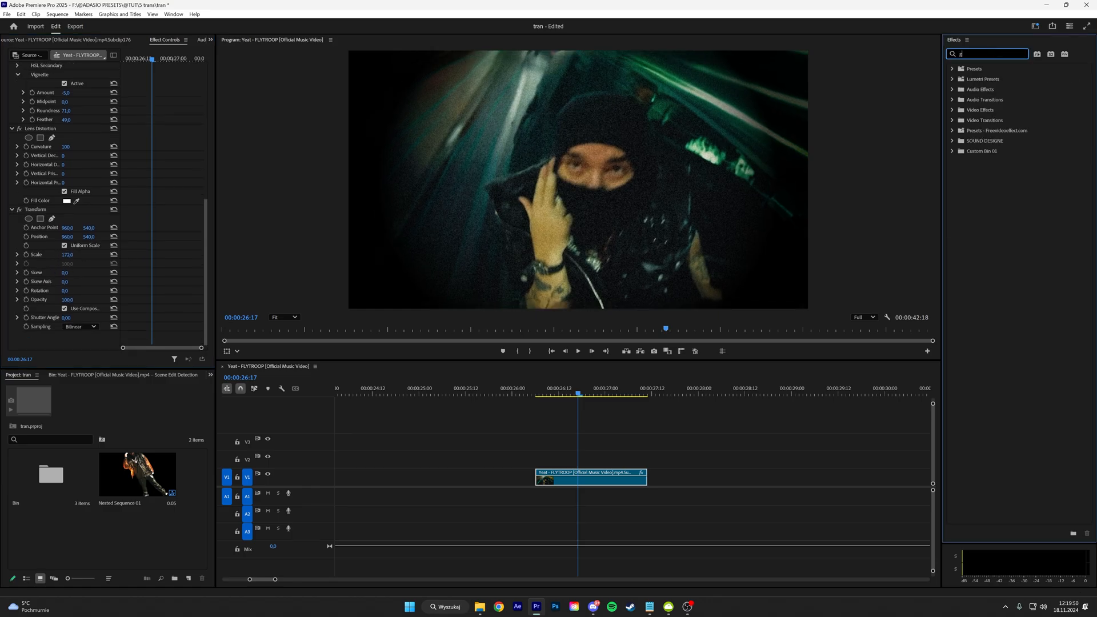
pyautogui.write('glow')
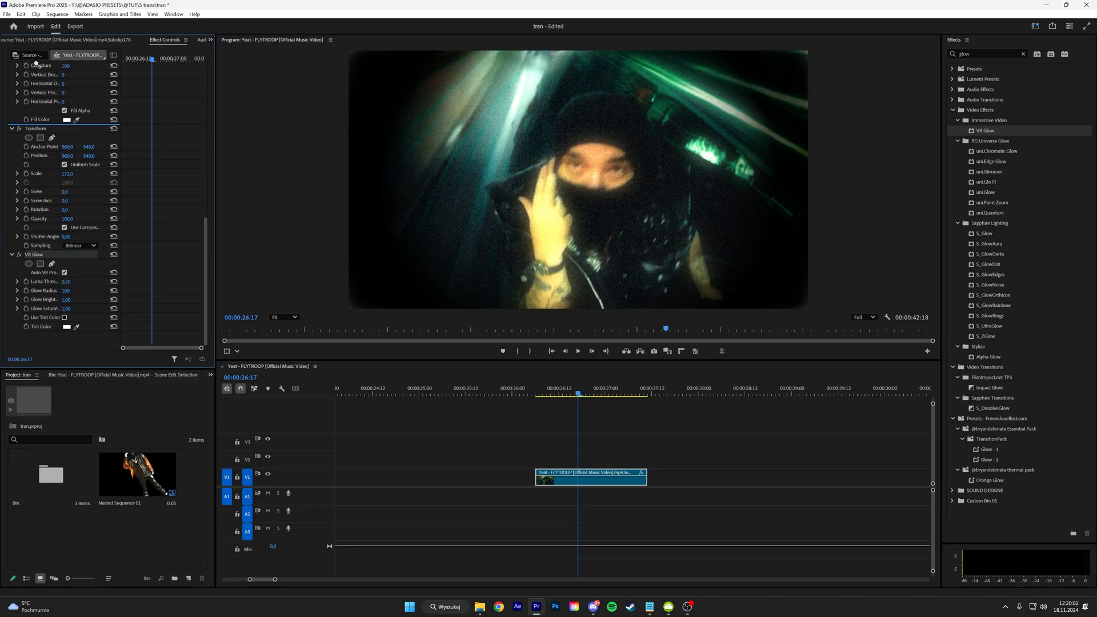
# Scroll the timeline forward to the couch-shot cut near 00:00:31:17.
pyautogui.scroll(-3)
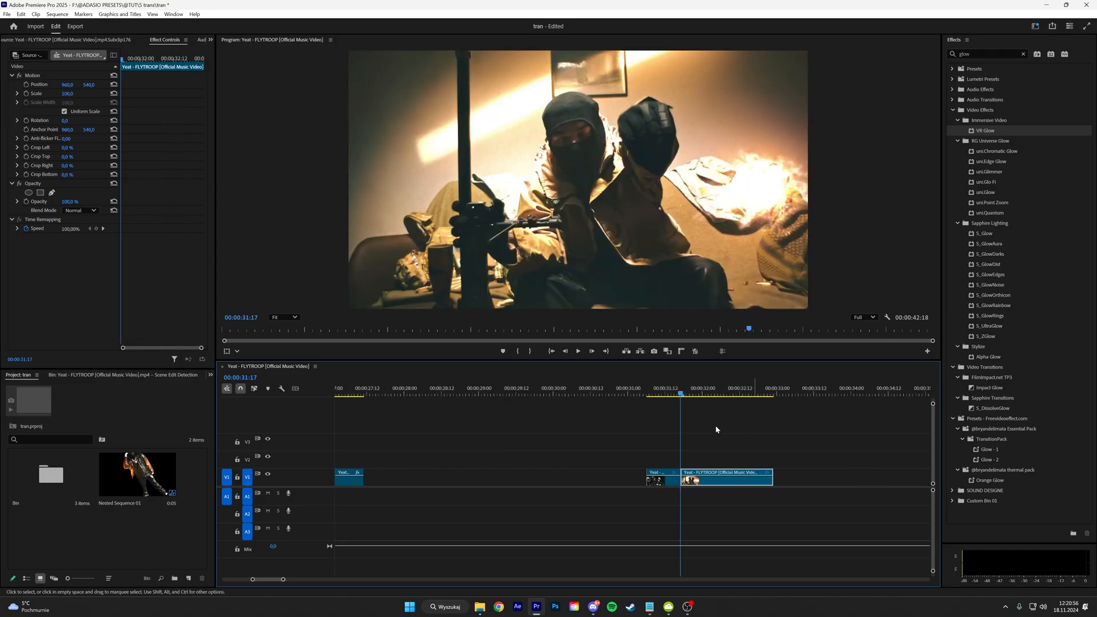
# Apply Directional Blur with Blur Length 100 keyframed across the cut, then clear the search.
pyautogui.click(1024, 54)
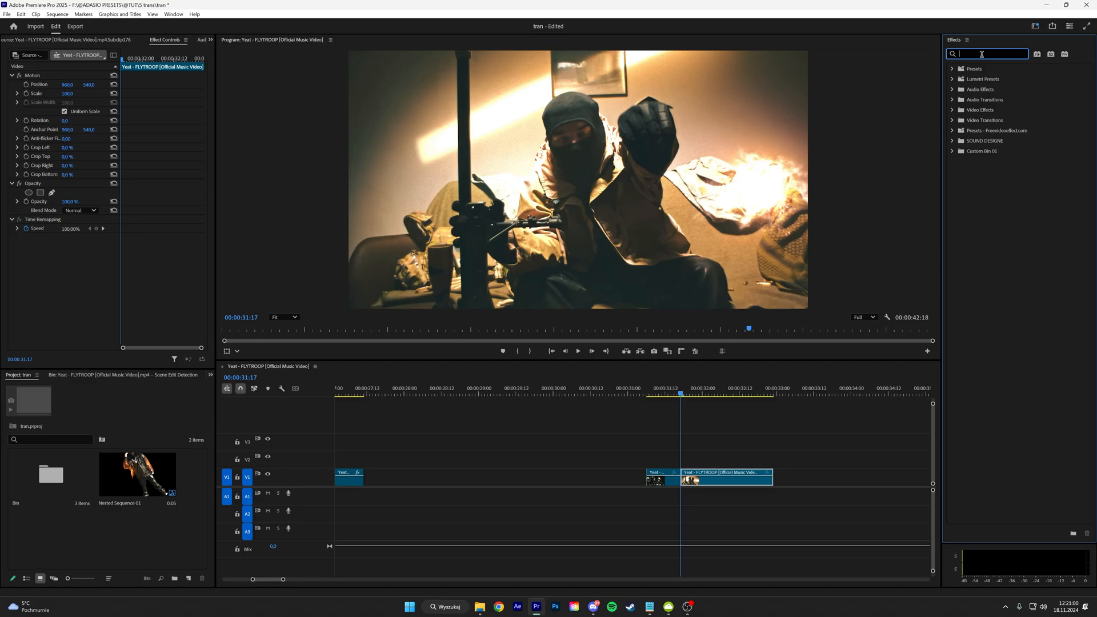
pyautogui.write('dire')
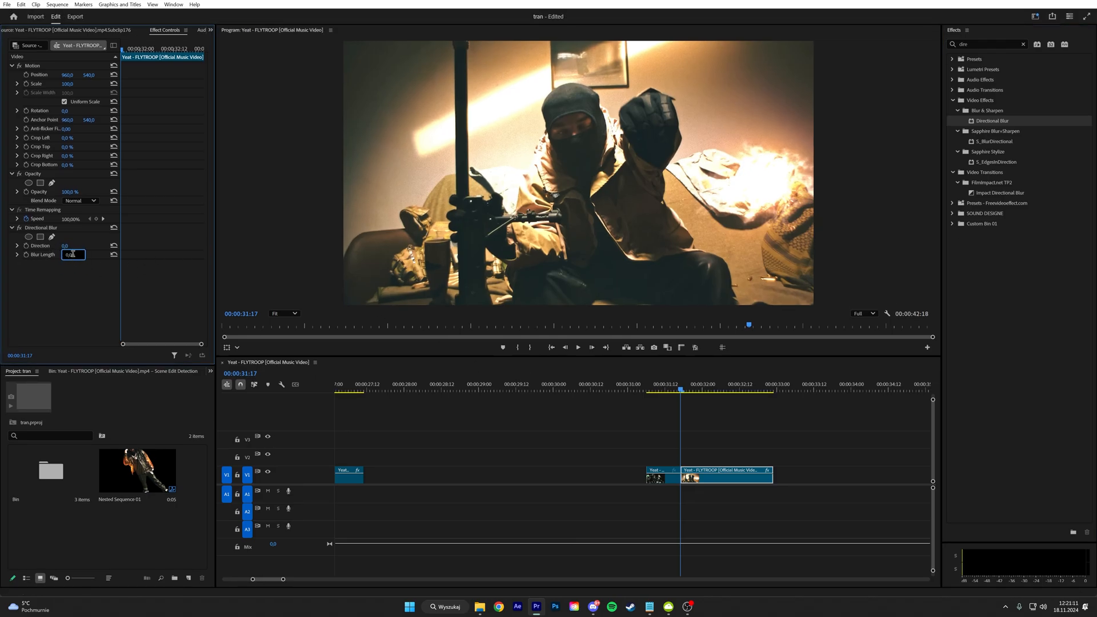
pyautogui.write('100')
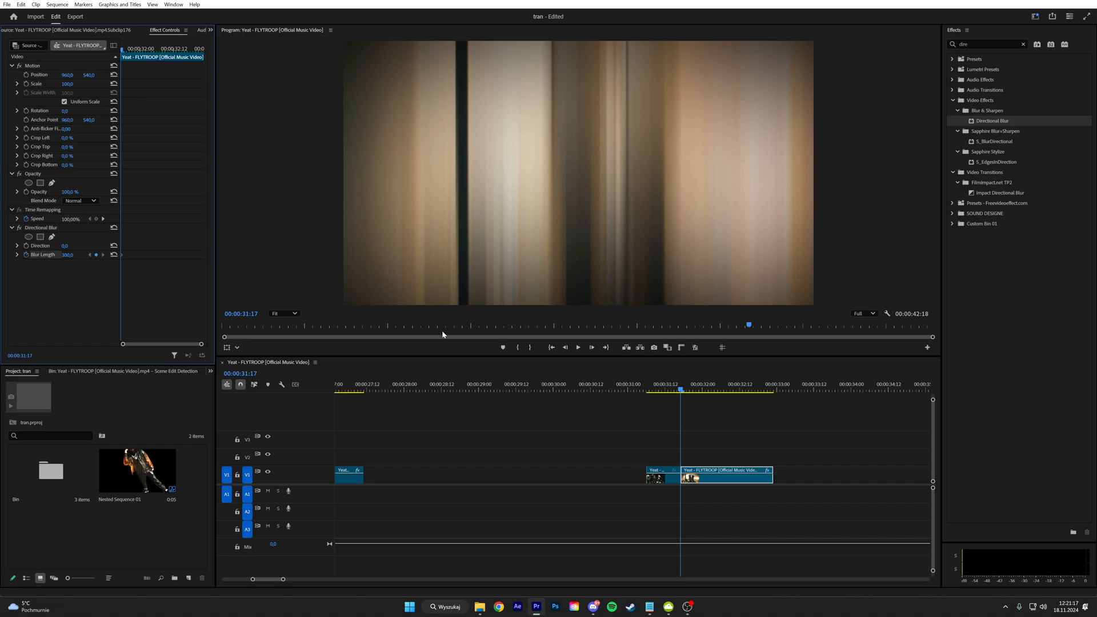
pyautogui.moveTo(679, 439)
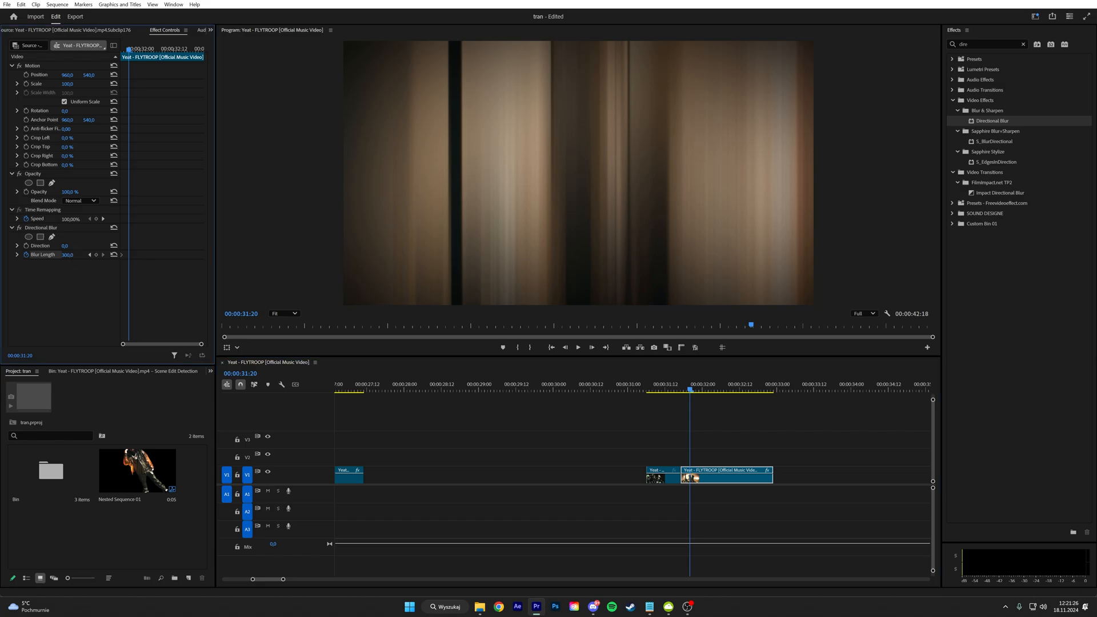
pyautogui.click(681, 390)
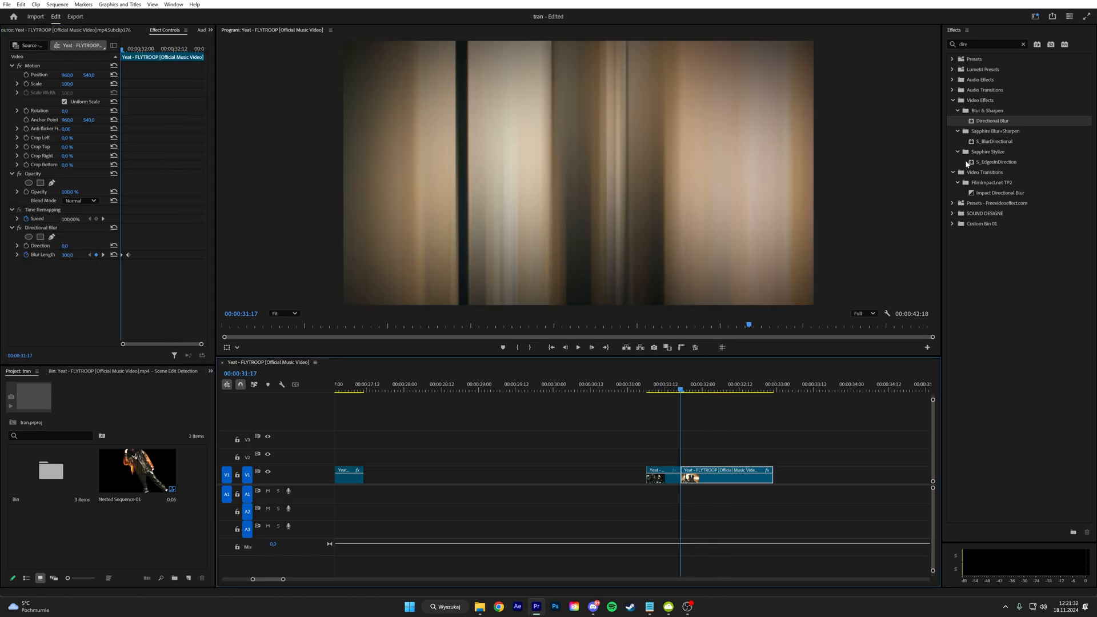
pyautogui.click(1023, 44)
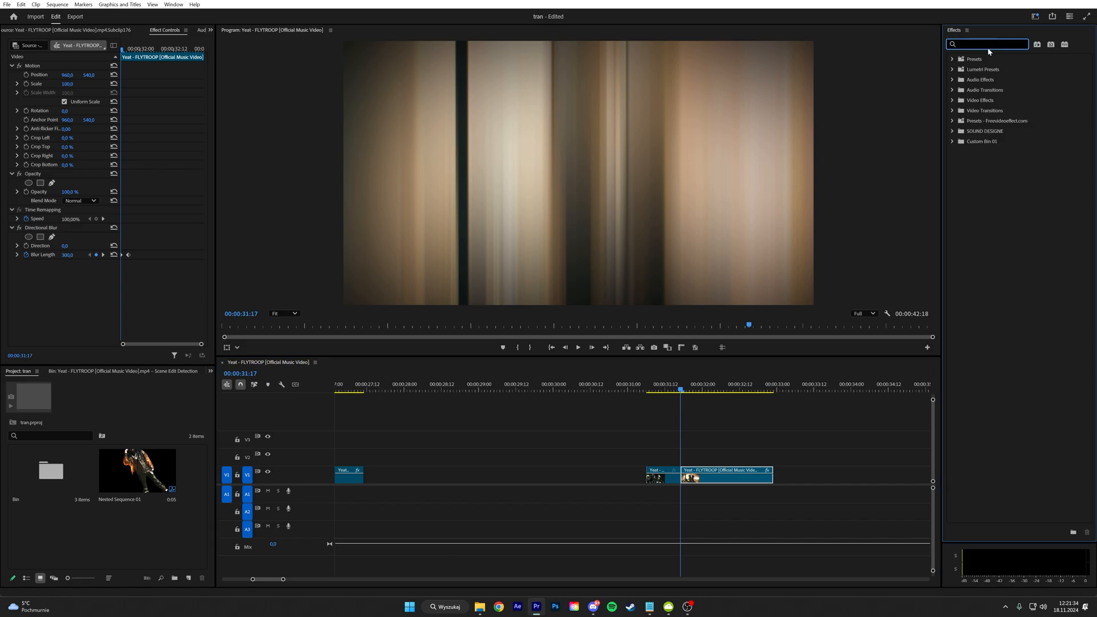
# Apply Brightness & Contrast and raise Brightness to about 77 on the flash frame.
pyautogui.write('bright')
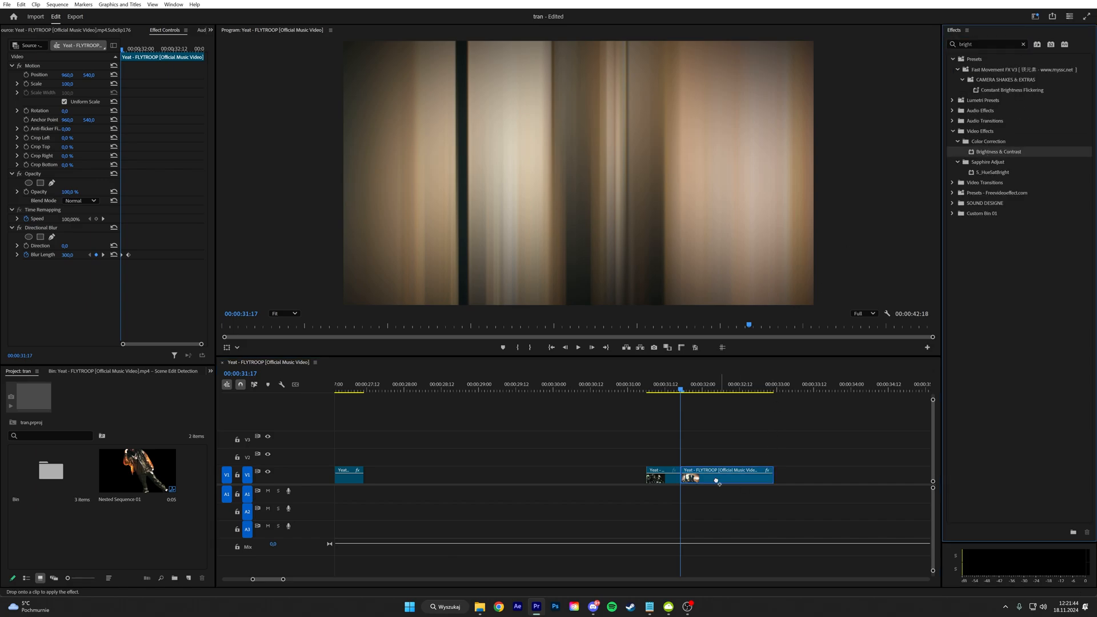
pyautogui.moveTo(994, 151); pyautogui.dragTo(717, 481)
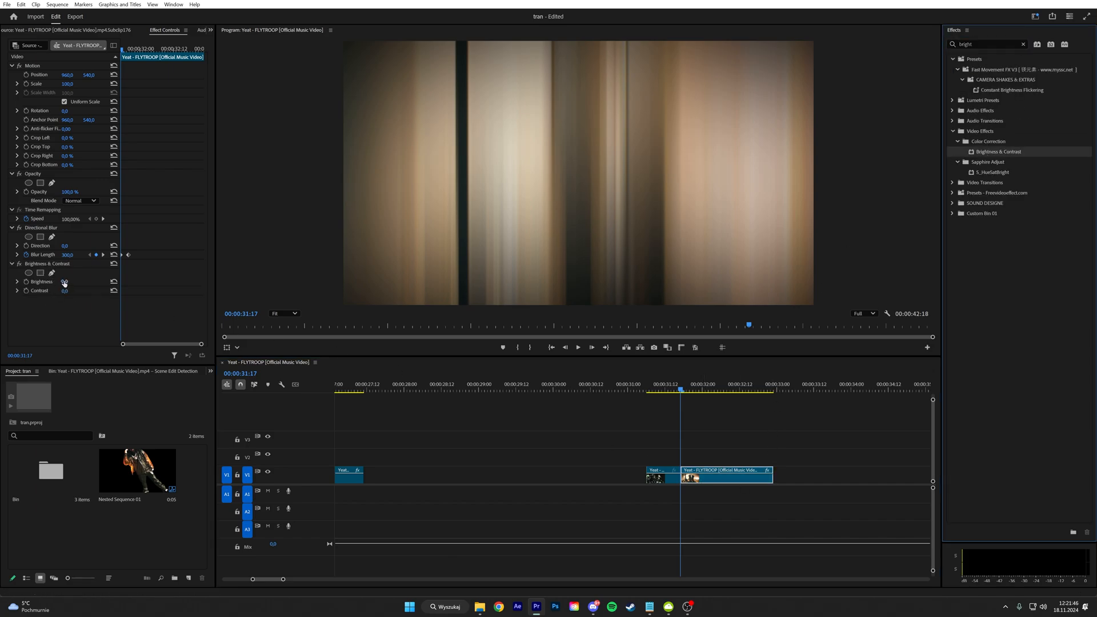
pyautogui.moveTo(64, 281); pyautogui.dragTo(76, 281)
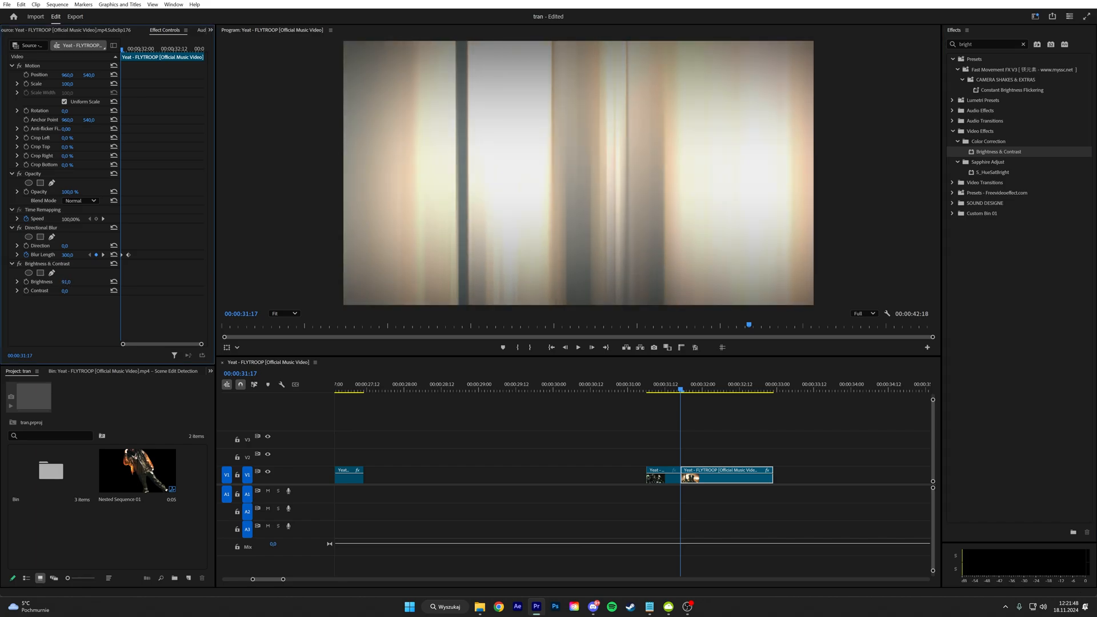
pyautogui.click(66, 281)
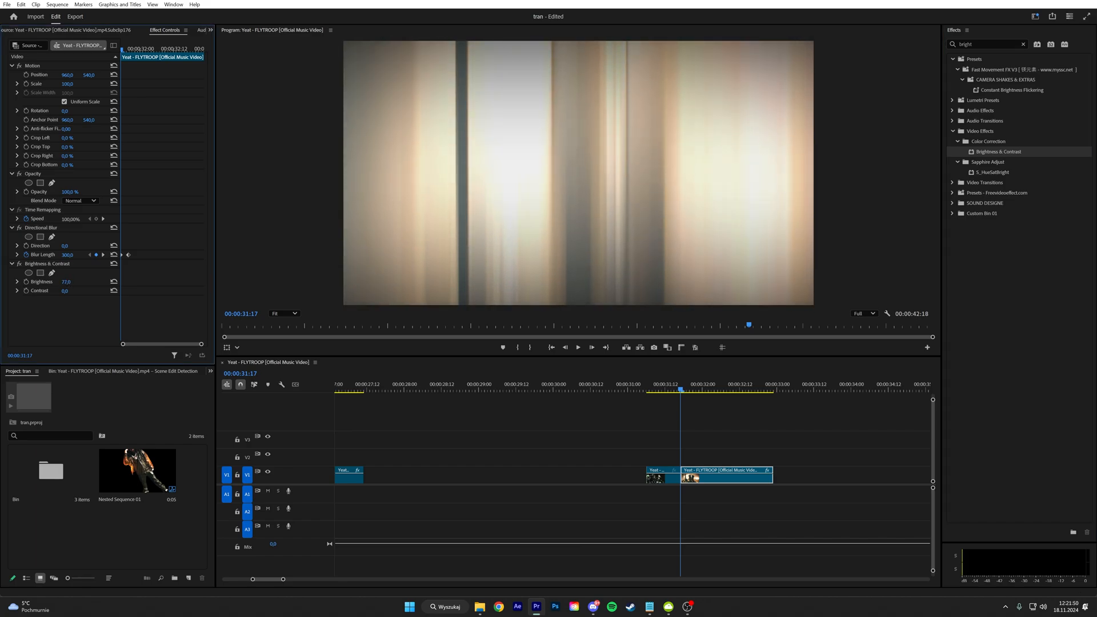
pyautogui.moveTo(26, 281)
pyautogui.write('transform')
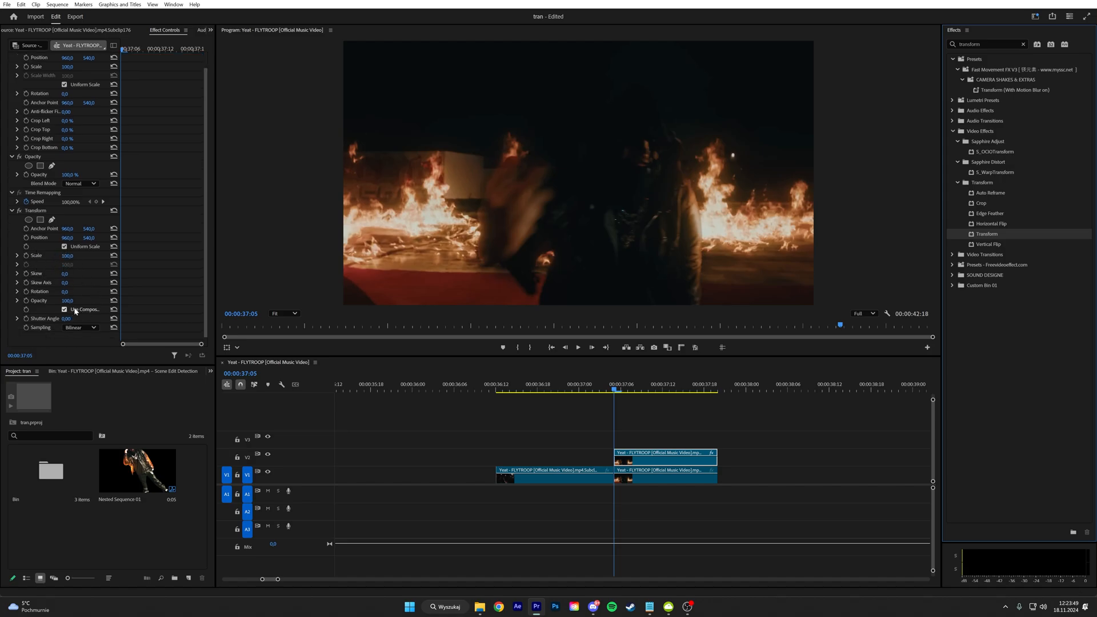
# Keyframe the fire-shot copy's Transform to reach Scale 200 and Opacity 0 at the later frame.
pyautogui.click(64, 310)
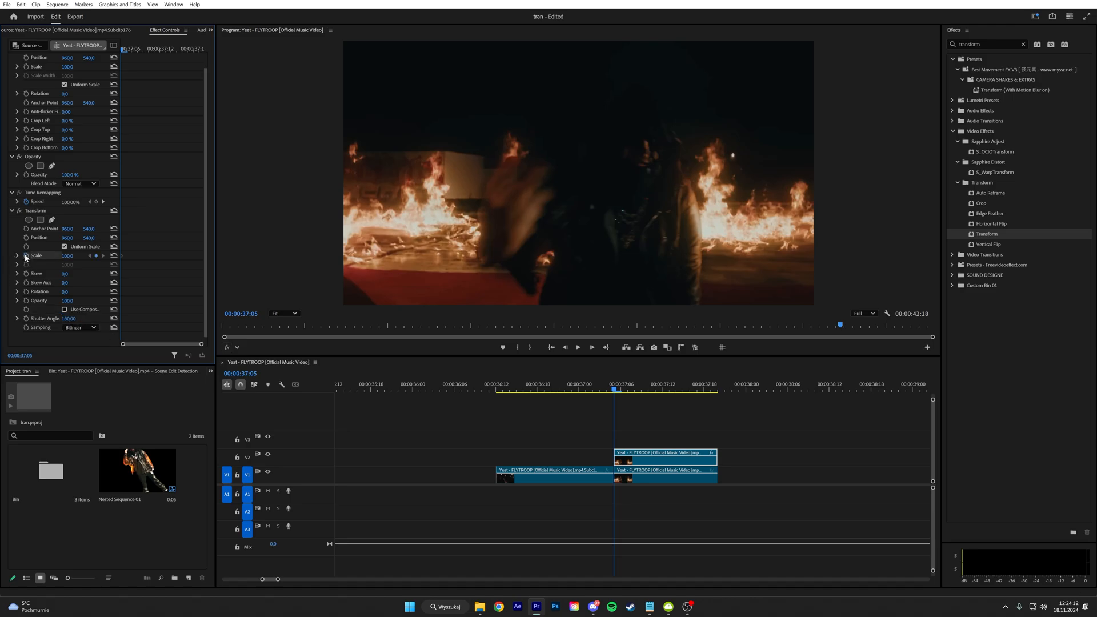
pyautogui.moveTo(176, 237)
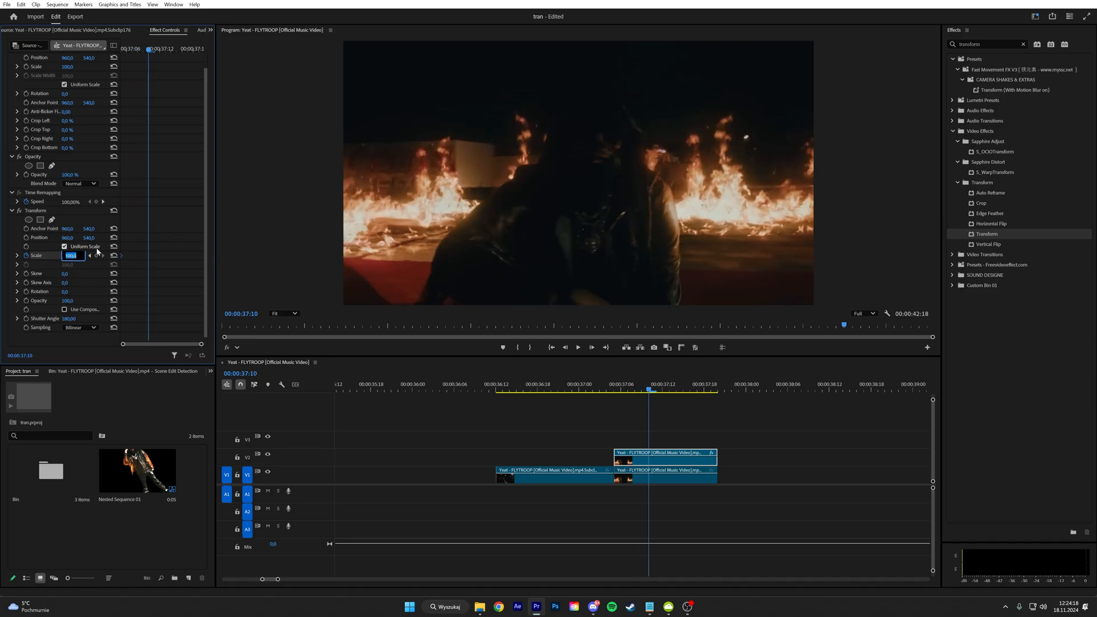
pyautogui.write('200')
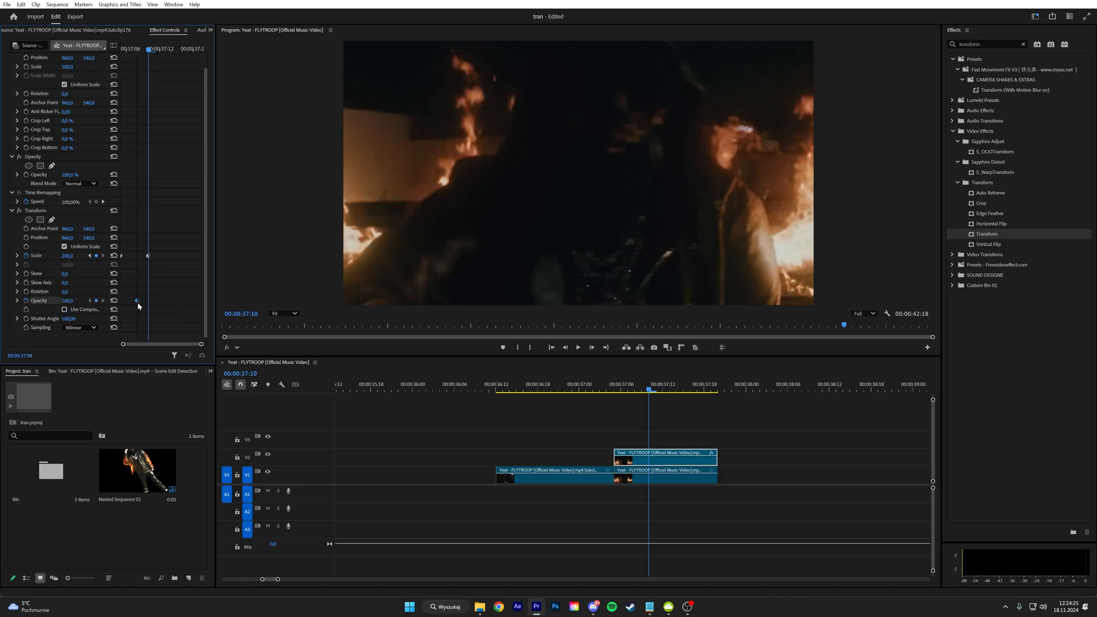
pyautogui.doubleClick(71, 301)
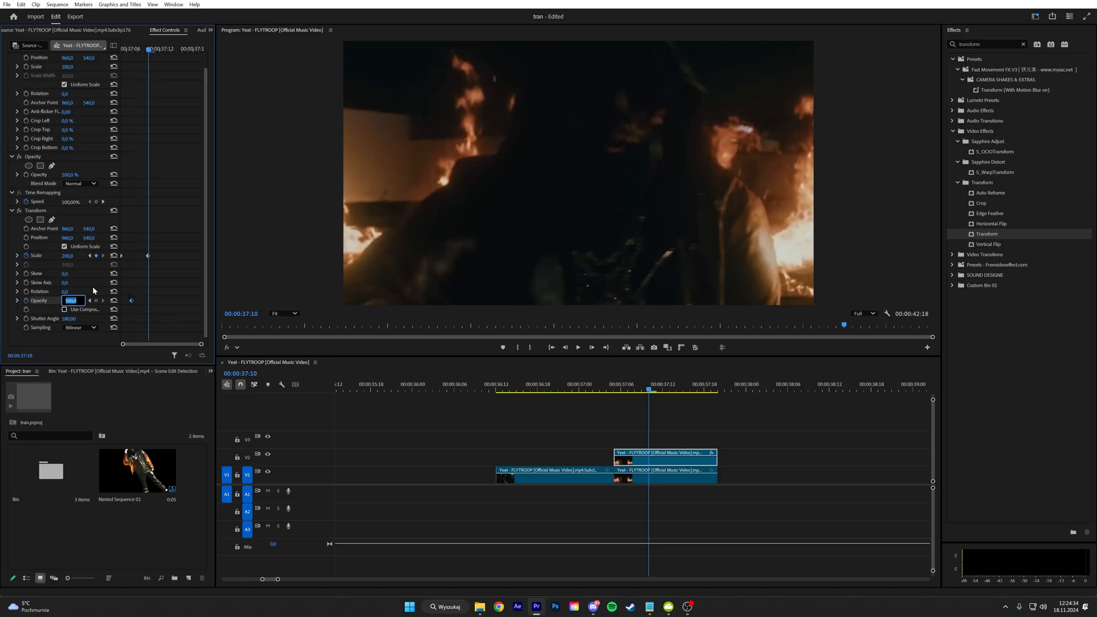
pyautogui.write('0,0')
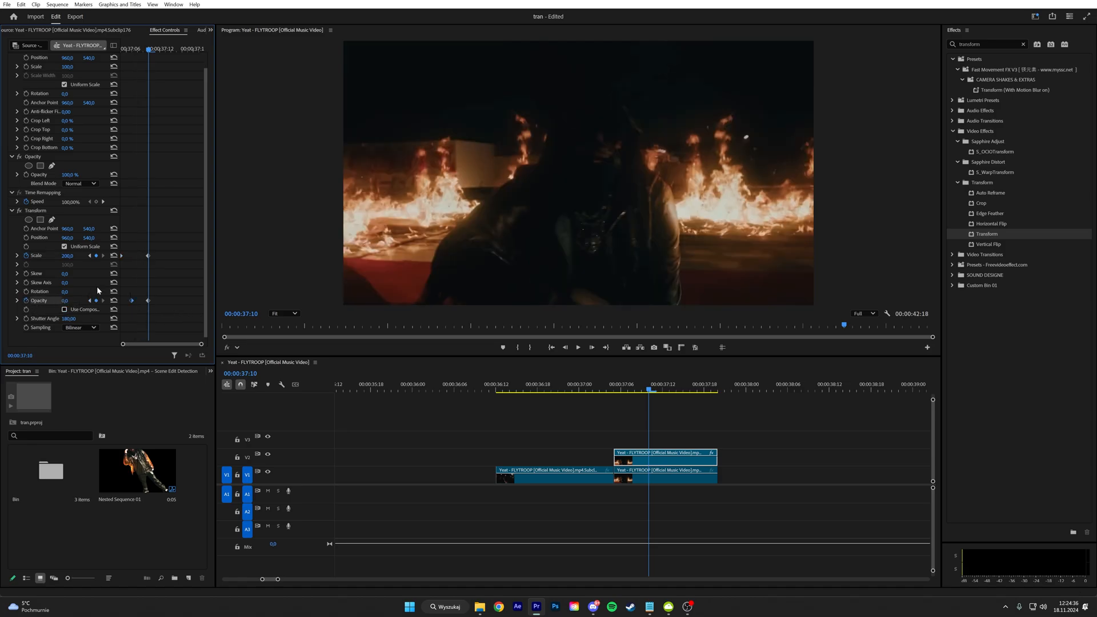
pyautogui.click(80, 183)
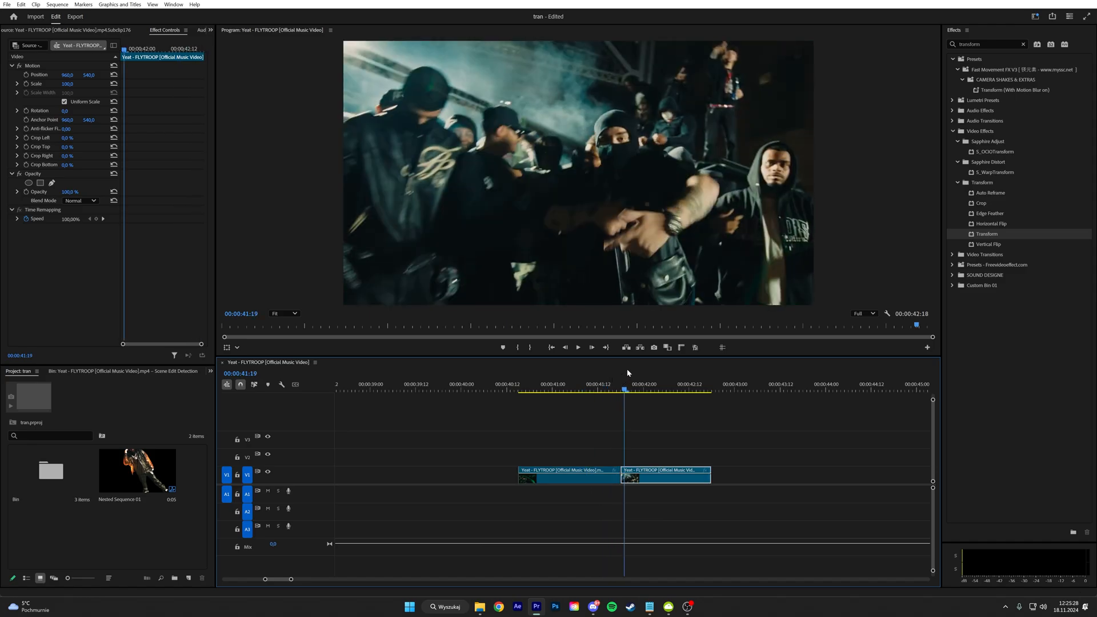
# Create an Adjustment Layer from New Item and place it on V2 over the 42-second cut.
pyautogui.click(579, 389)
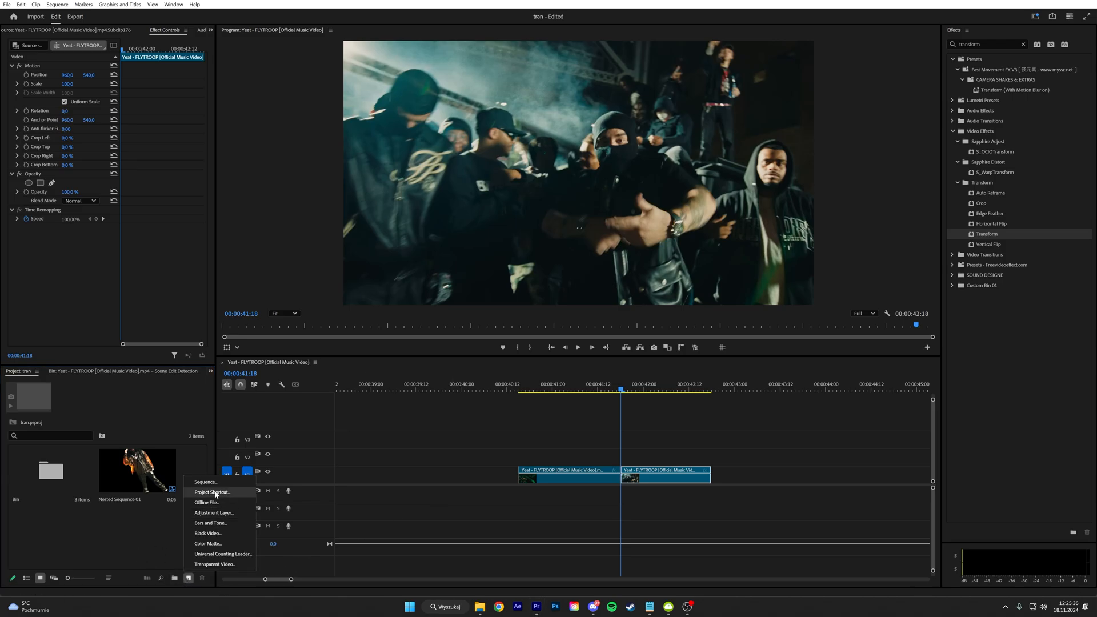
pyautogui.click(214, 513)
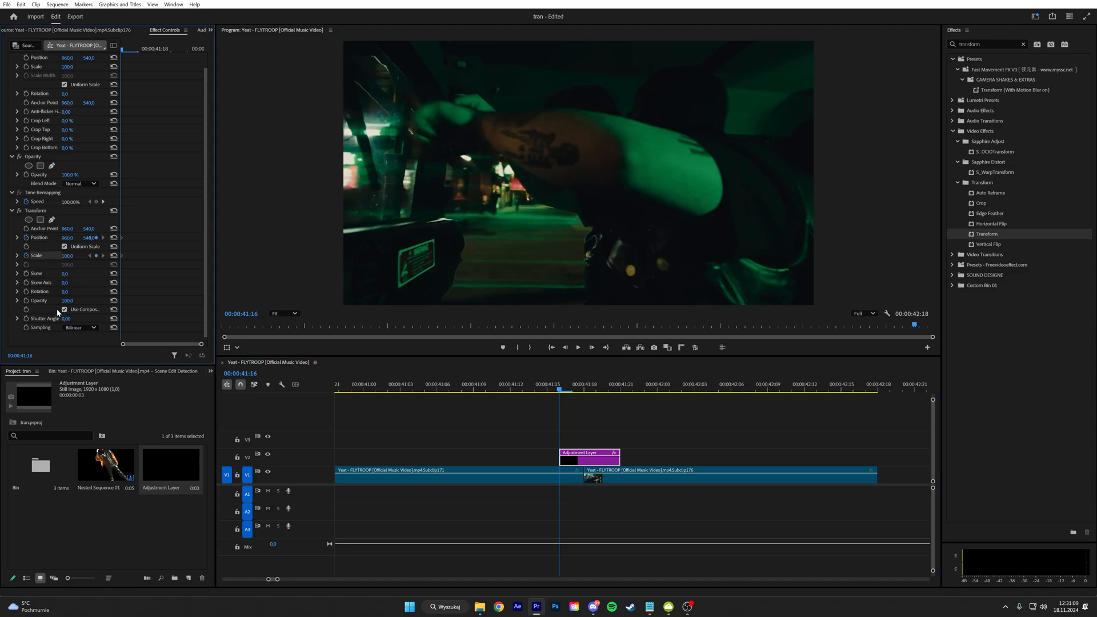
# Give the layer's Transform a 180 shutter angle, keyframed vertical position shake, and eased keyframe interpolation.
pyautogui.click(70, 318)
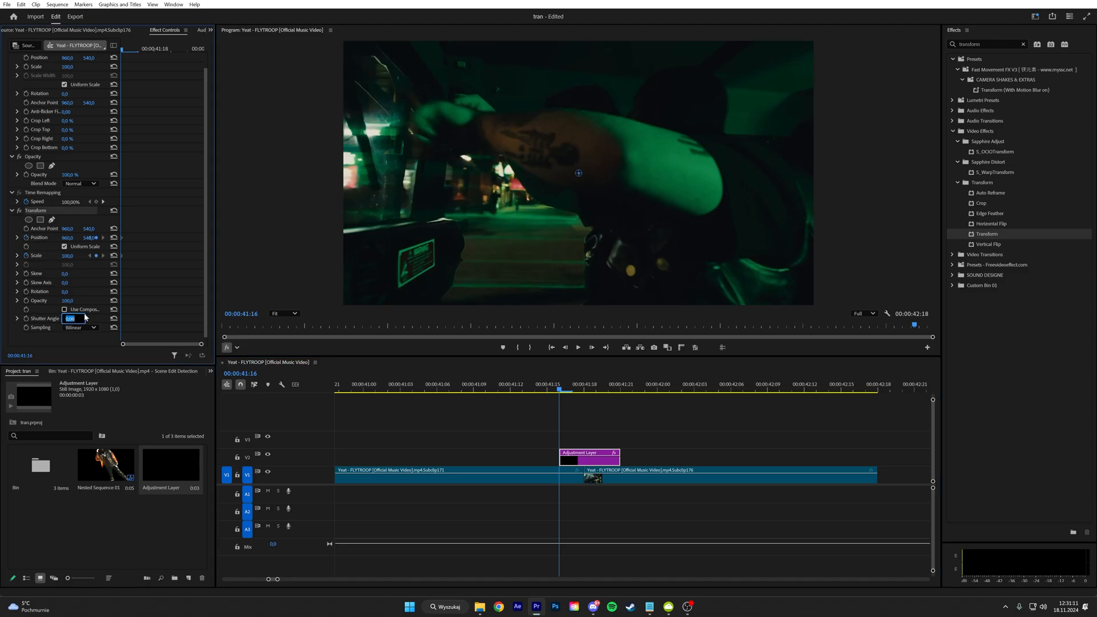
pyautogui.write('18')
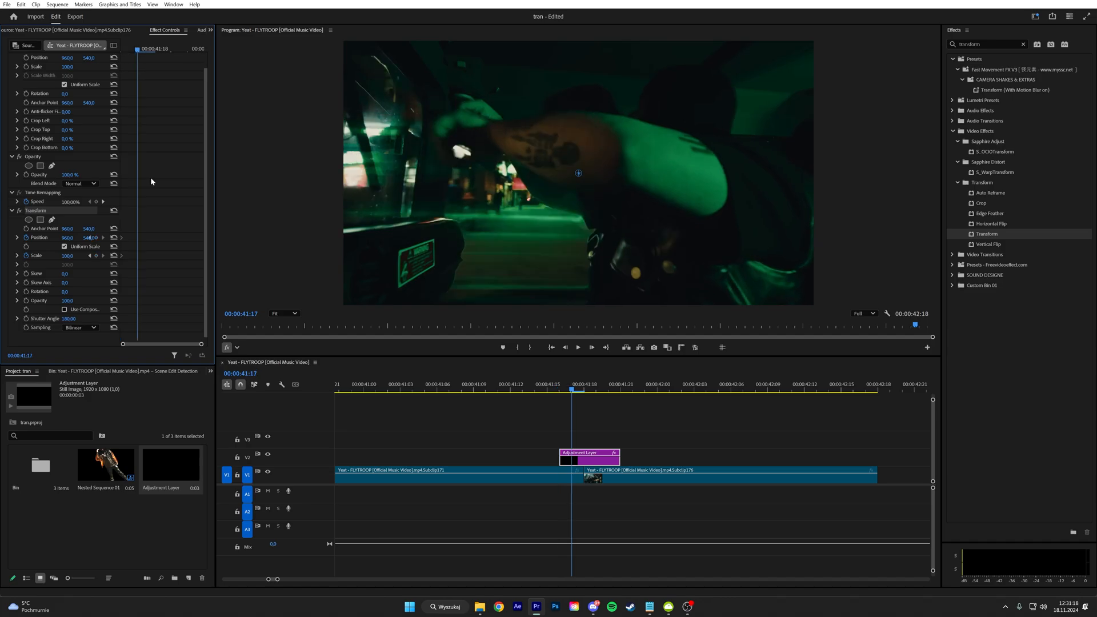
pyautogui.moveTo(70, 228)
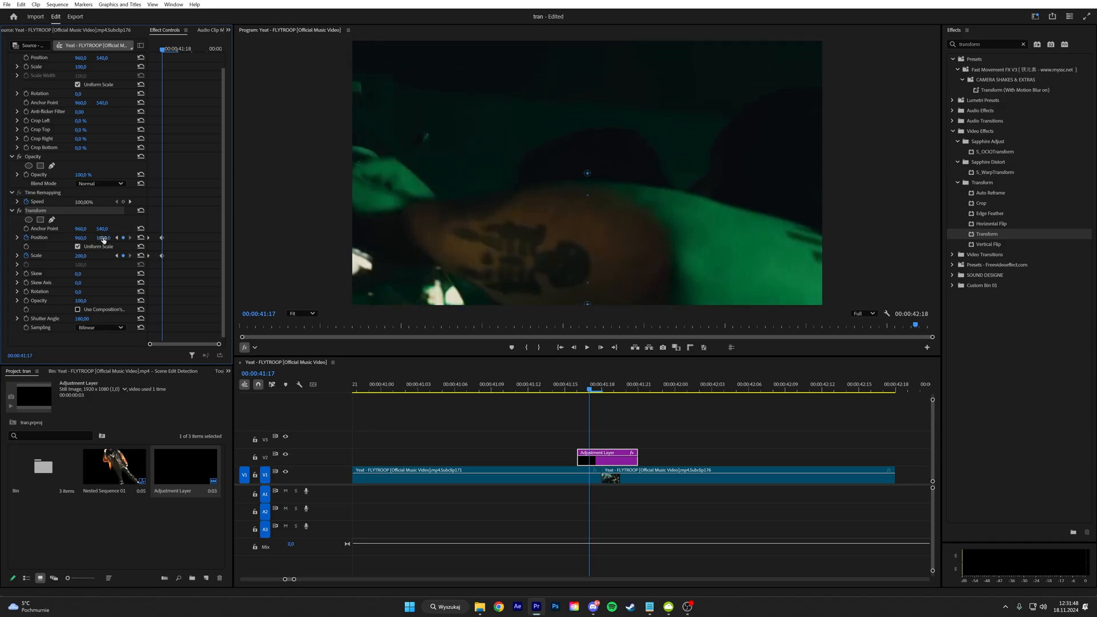
pyautogui.moveTo(104, 238); pyautogui.dragTo(101, 238)
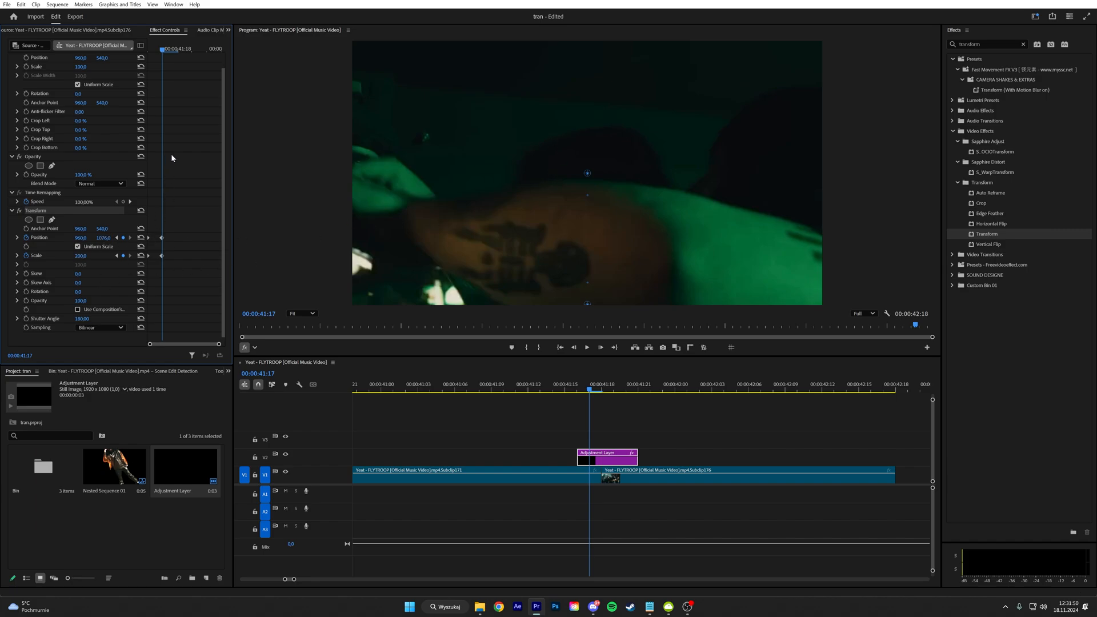
pyautogui.moveTo(162, 241)
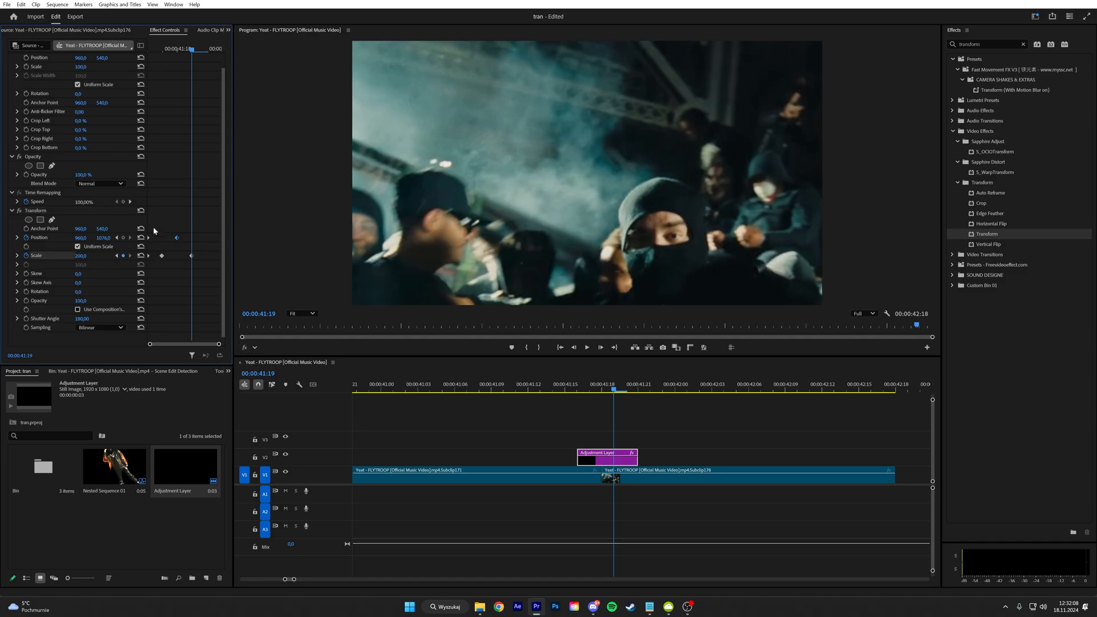
pyautogui.moveTo(183, 201)
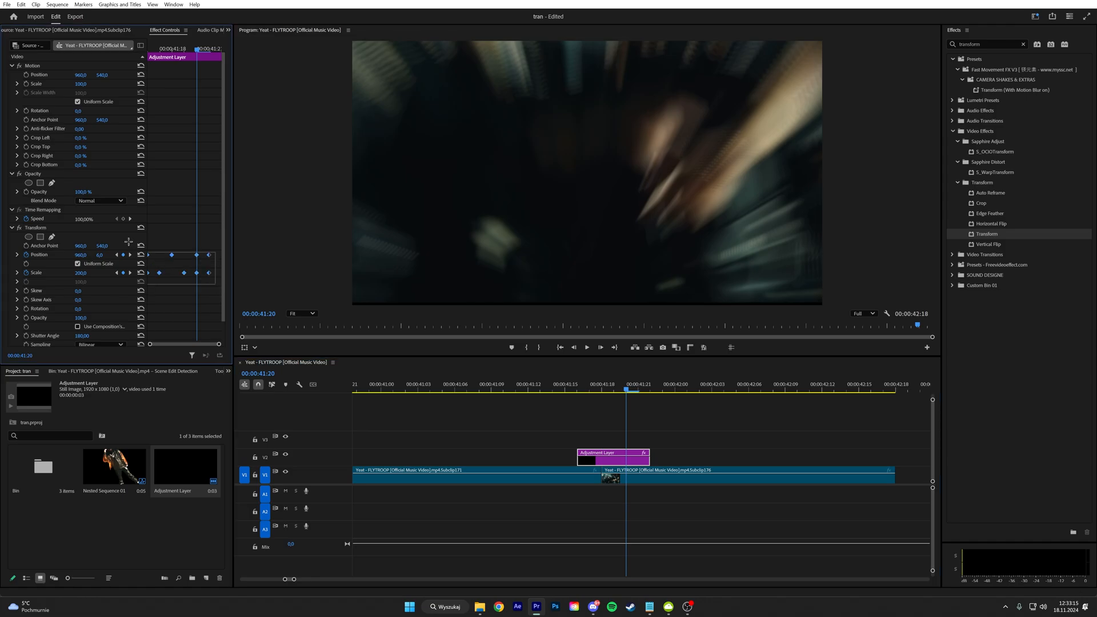
pyautogui.rightClick(159, 254)
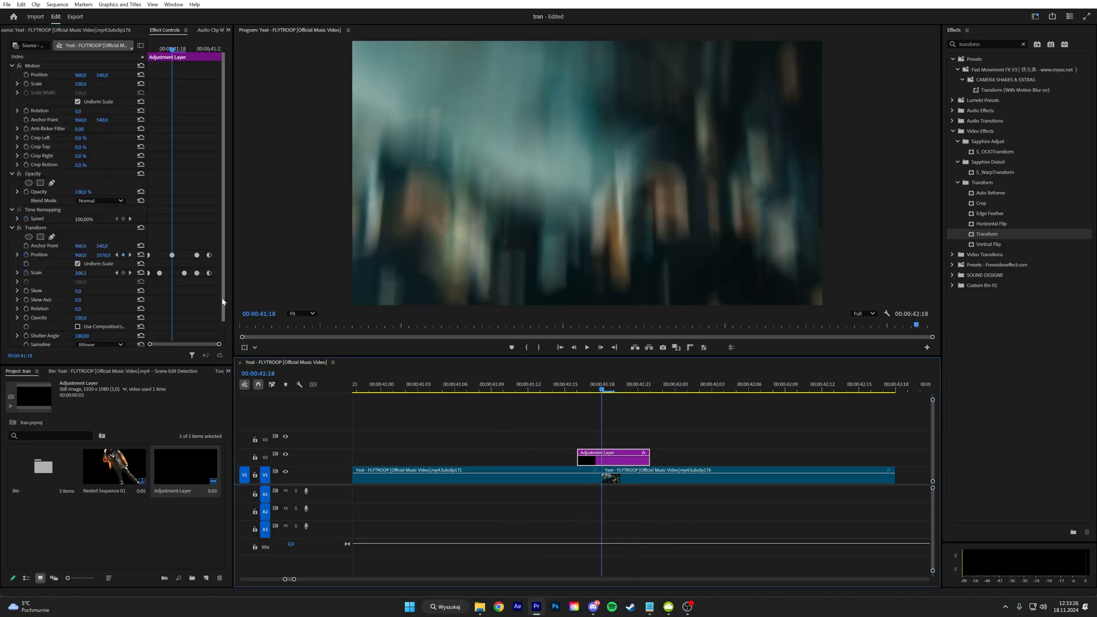
# Add Brightness & Contrast to the adjustment layer with Brightness set to 70 for the flash.
pyautogui.click(1014, 44)
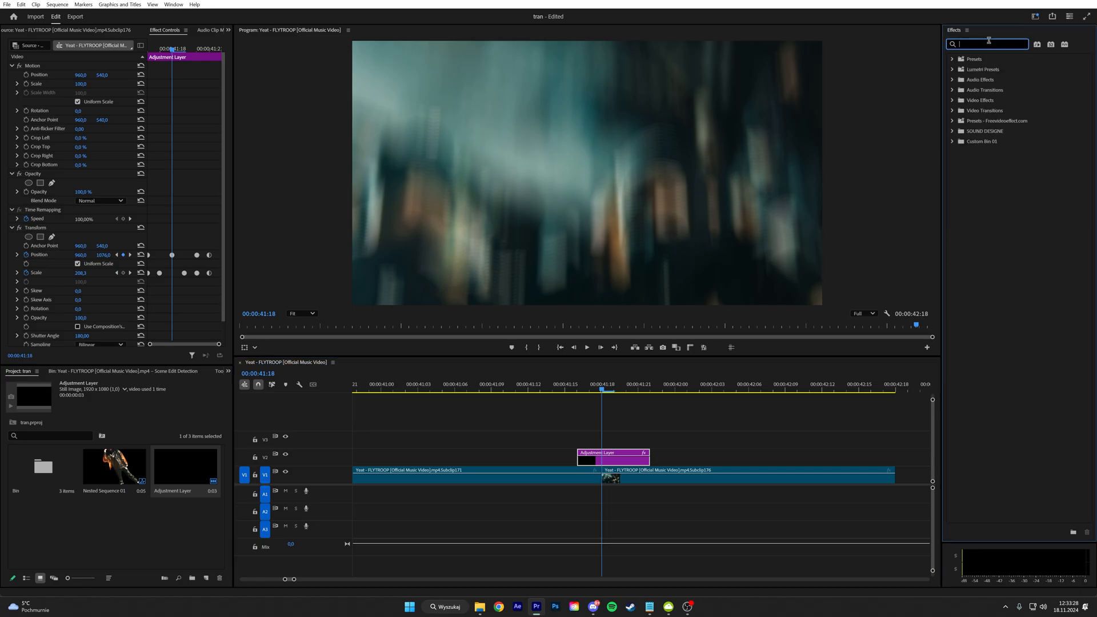
pyautogui.write('bright')
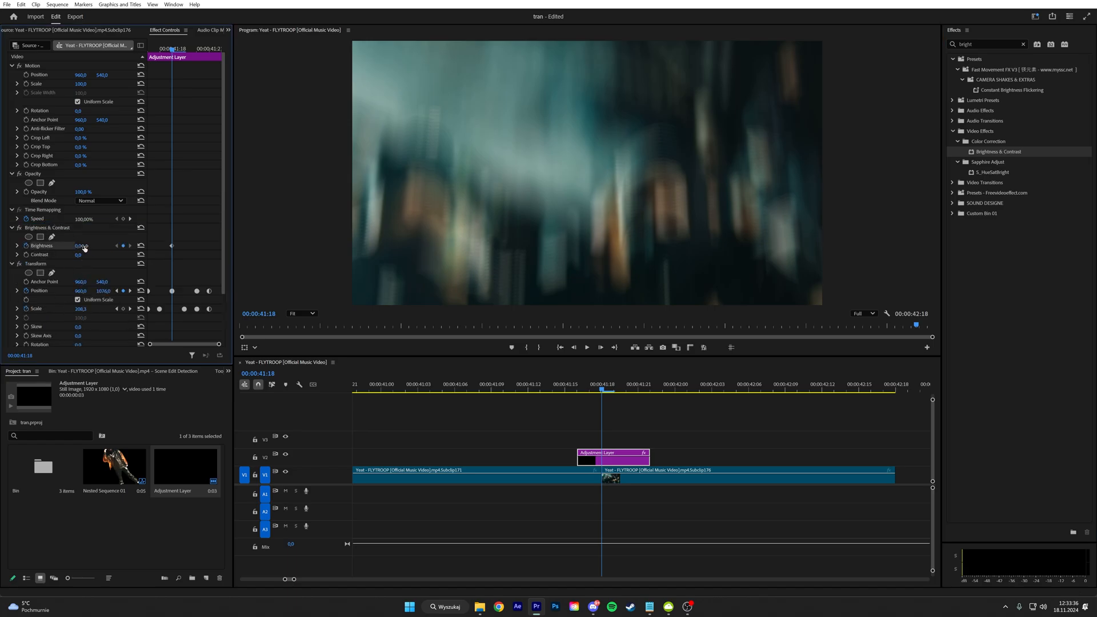
pyautogui.doubleClick(80, 246)
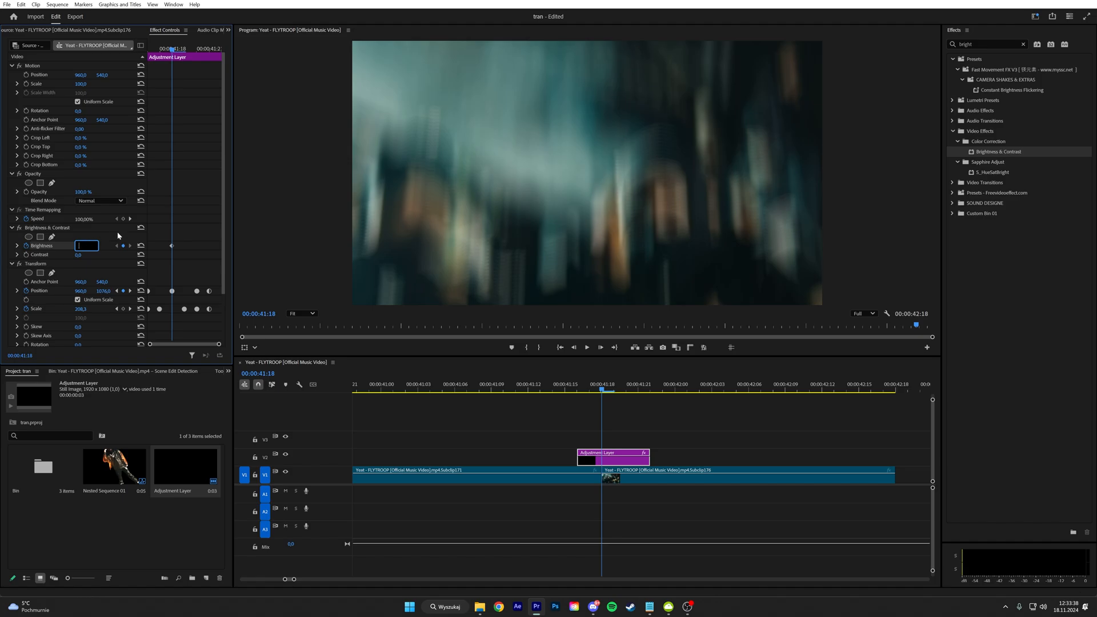
pyautogui.write('70')
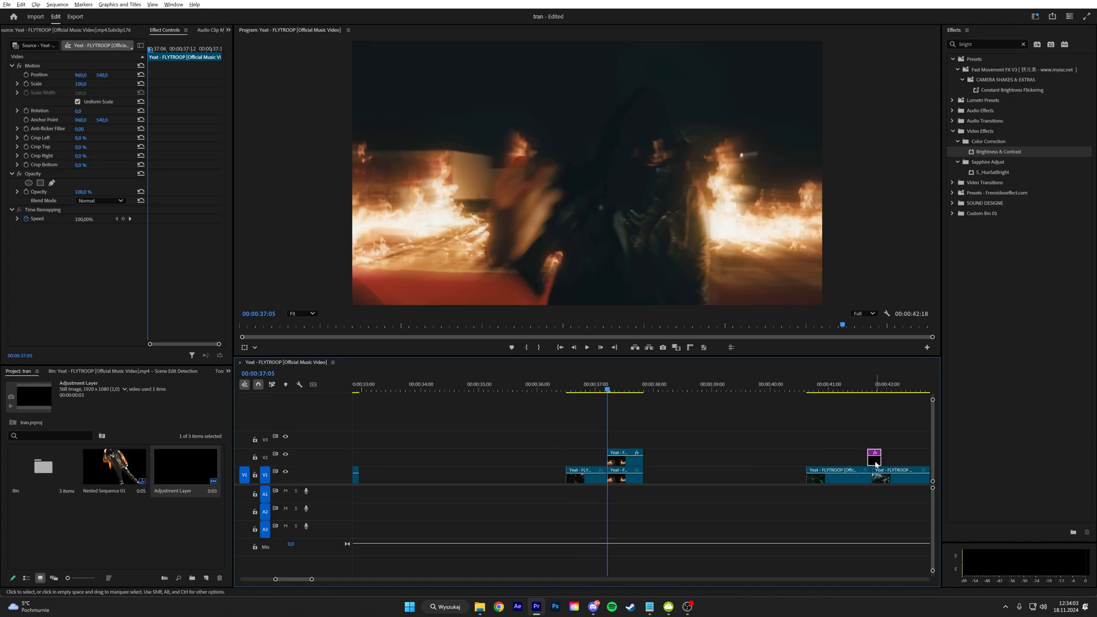
# Copy the shake adjustment layer onto V3 above the cut near 37 seconds.
pyautogui.click(594, 384)
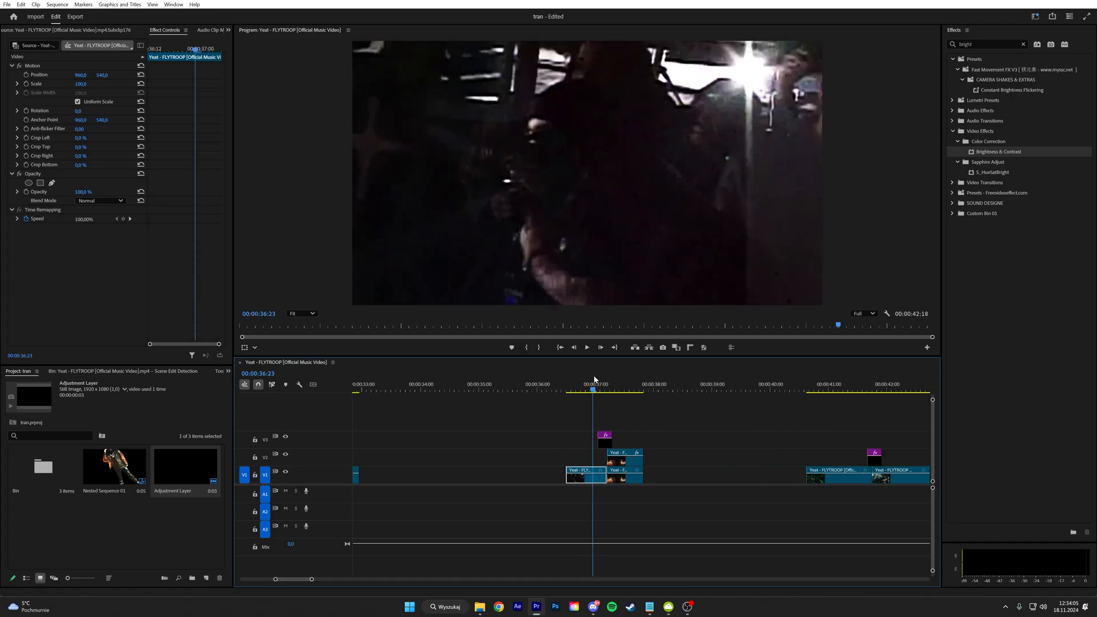